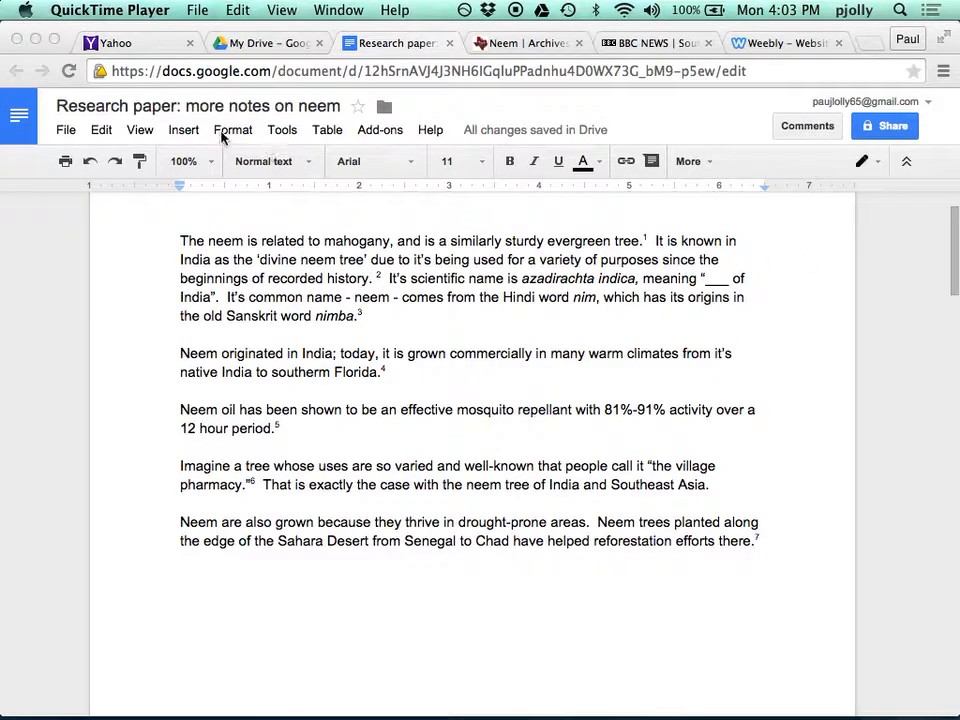
Step: Open the Research panel from the Tools menu to look up neem
click(282, 129)
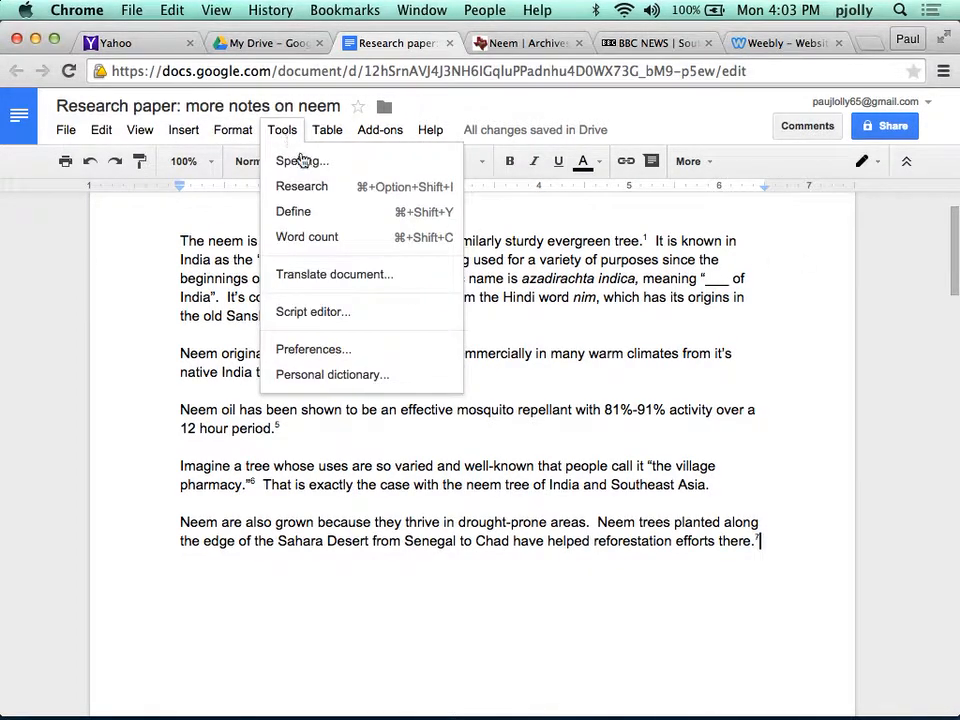
click(302, 186)
text(neem)
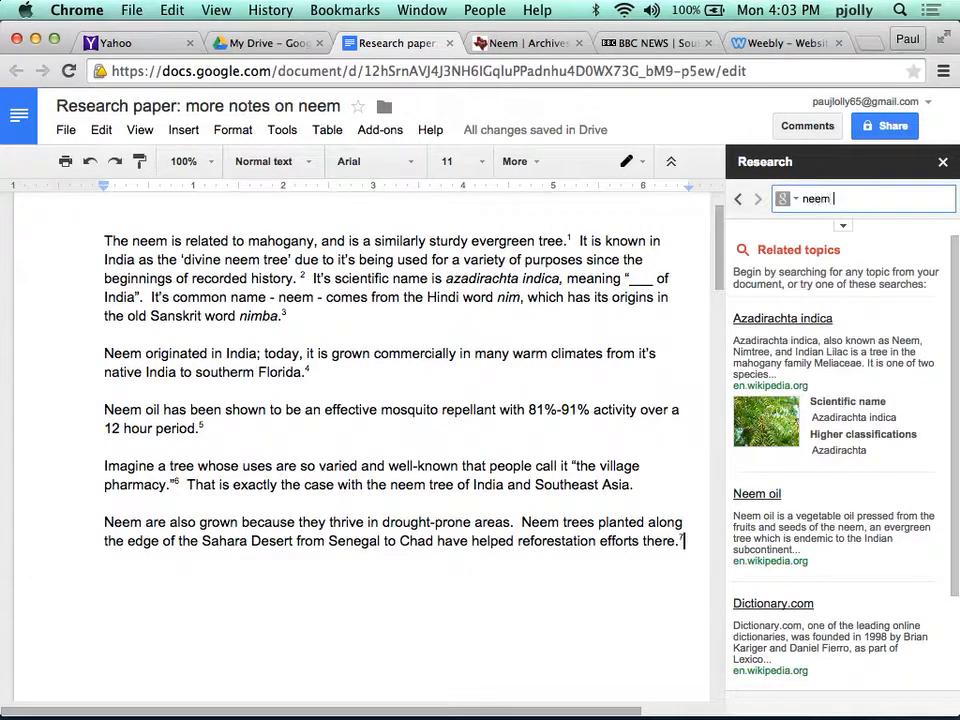
Step: Search 'neem tree' and open the Neem | Archives | Aggie Horticulture web result
text(tree)
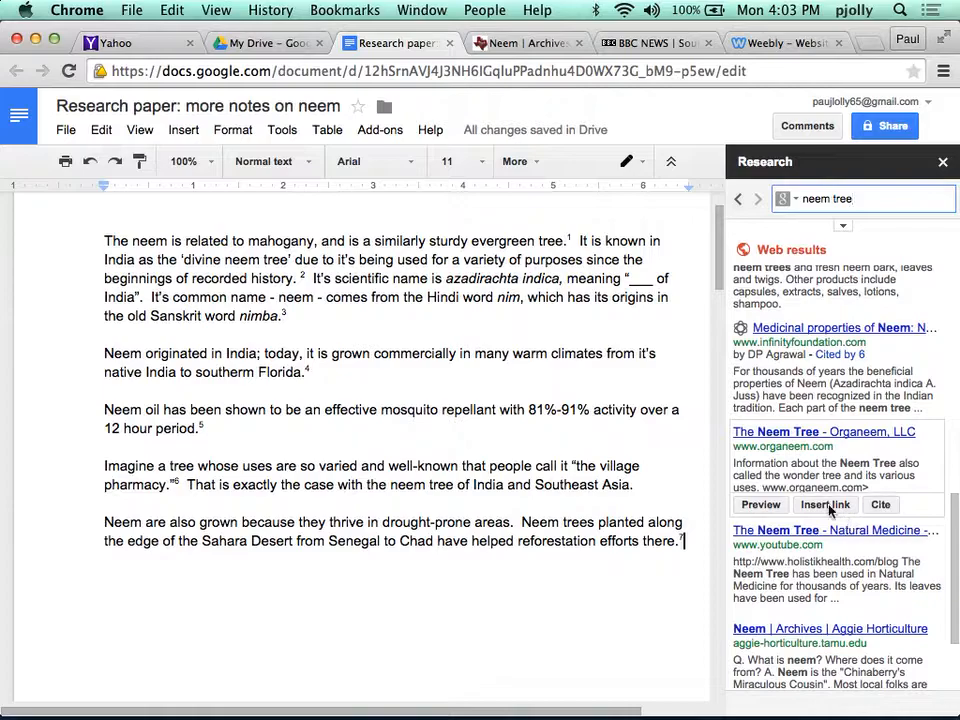
scroll(down, 3)
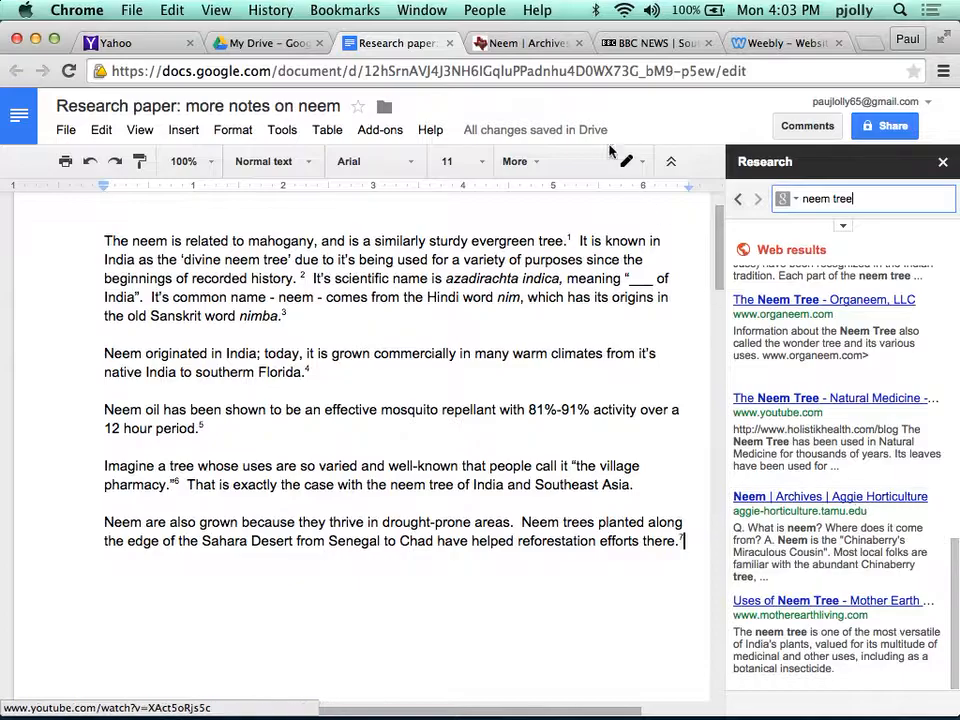
click(828, 496)
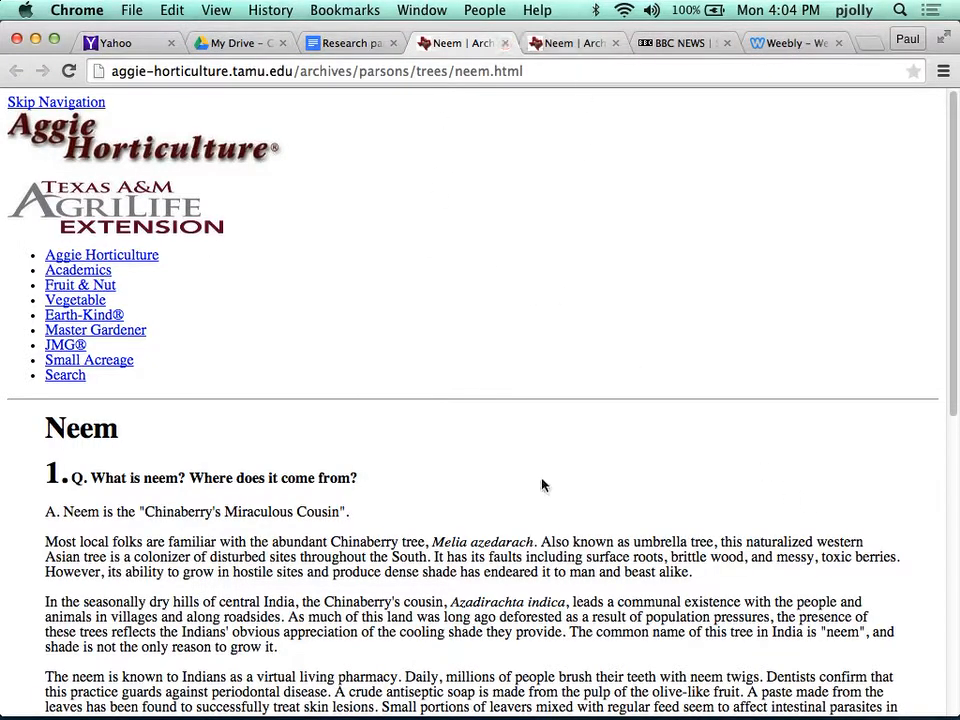
Step: Select the passage beginning 'The Sahara Desert has advanced relentlessly' at the page bottom
scroll(down, 3)
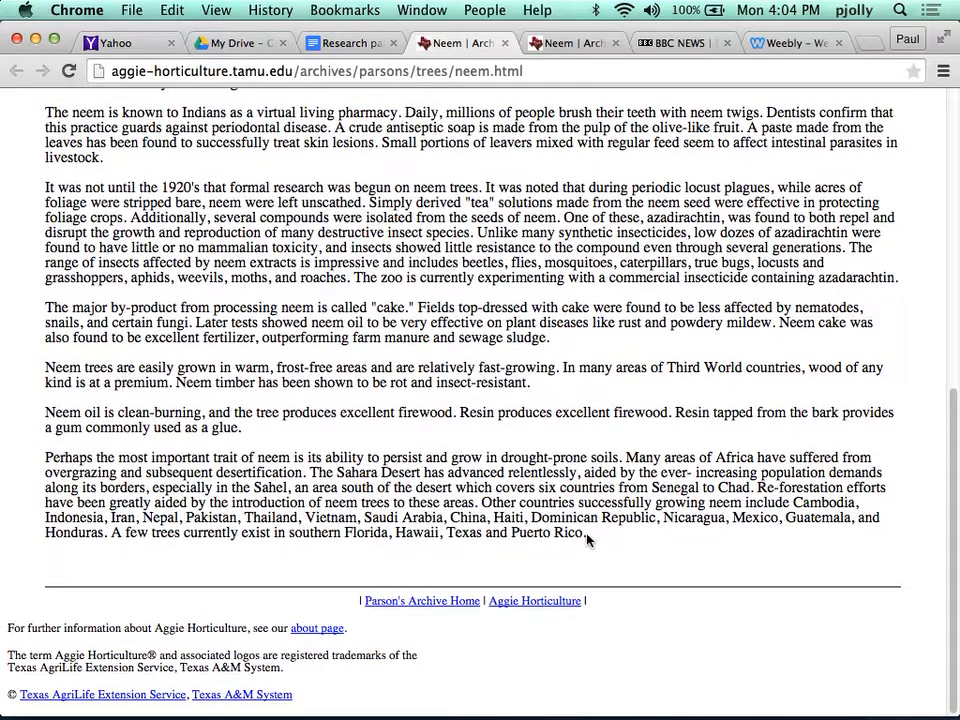
drag(313, 472, 585, 532)
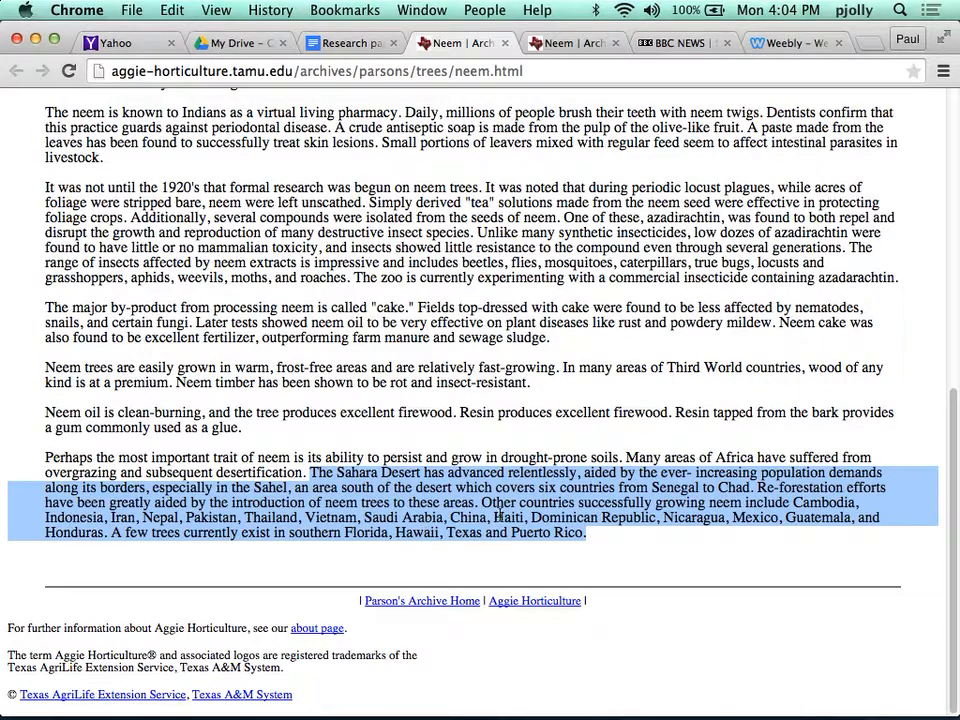
mouse_move(344, 10)
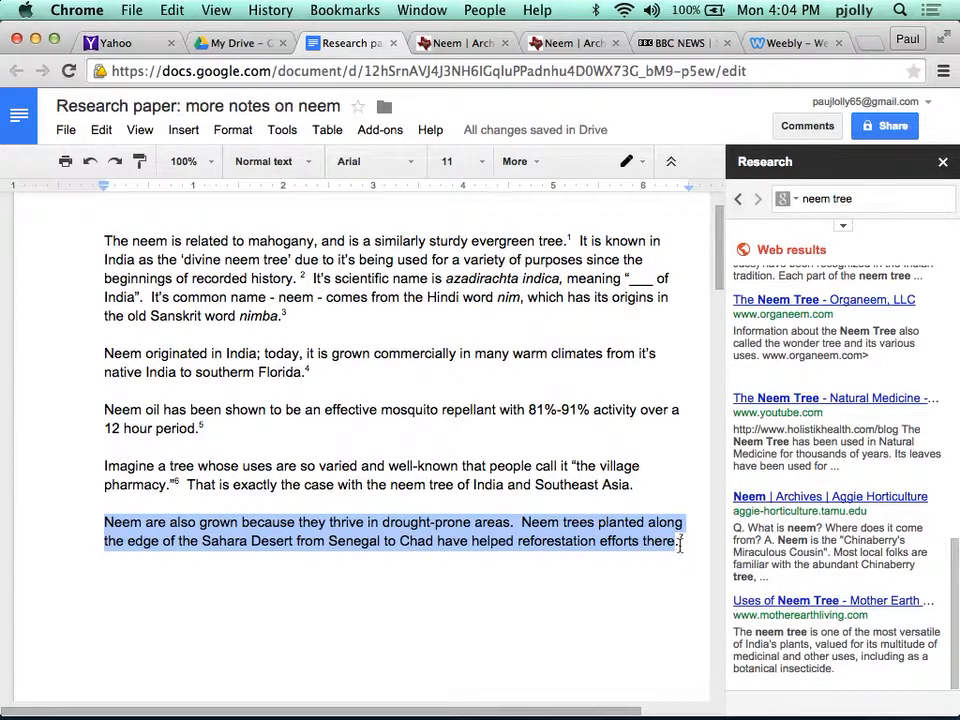
Step: Cite the Aggie Horticulture article on the Sahara paragraph, adding footnote 7
click(314, 541)
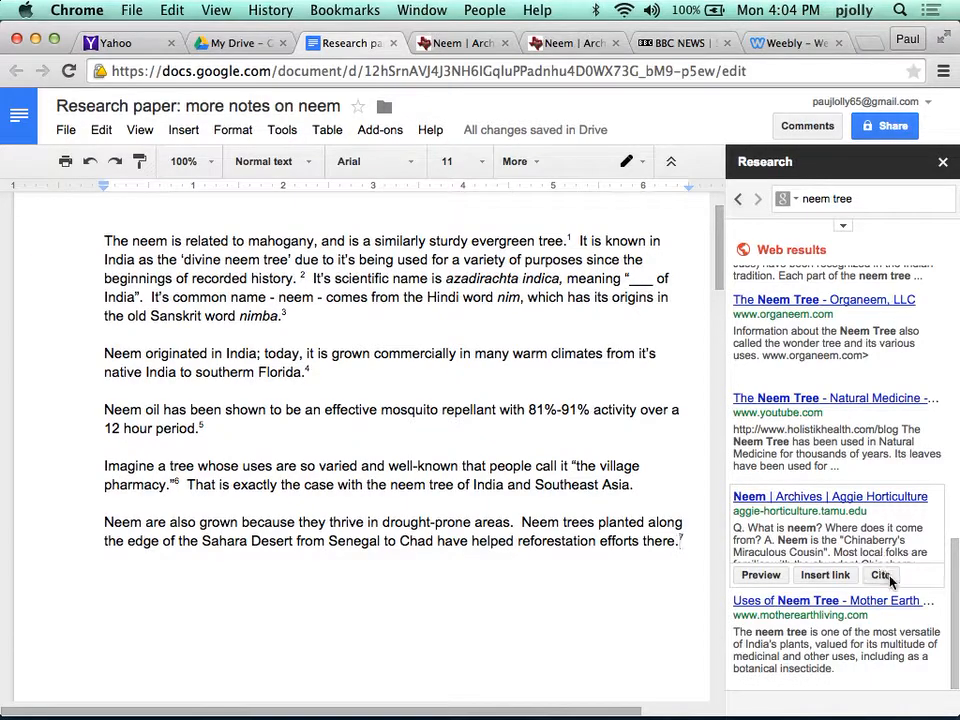
click(880, 574)
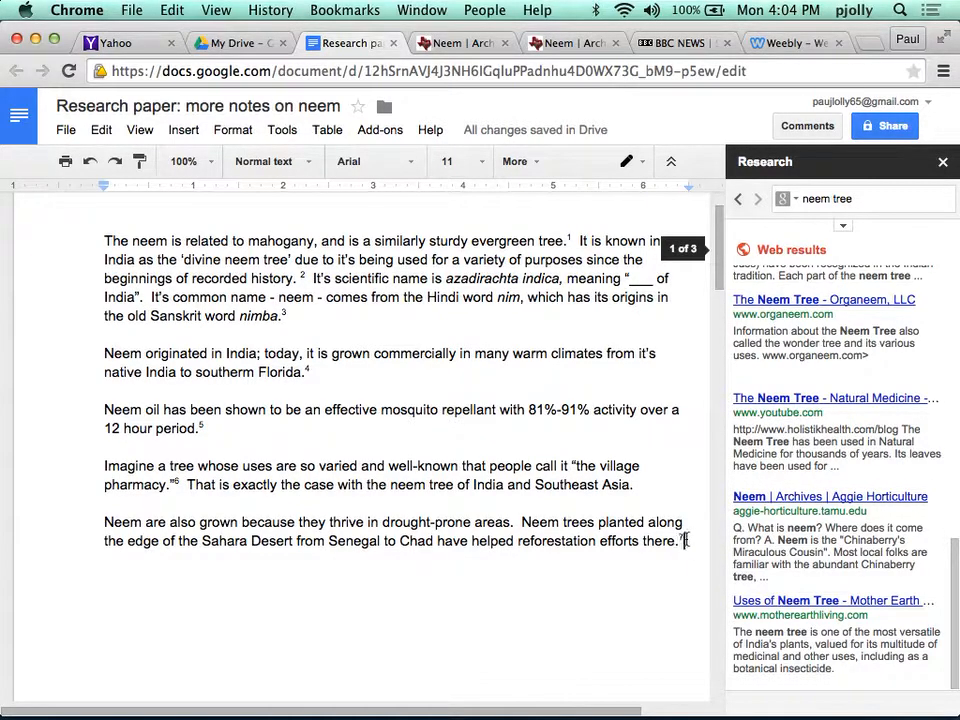
scroll(down, 3)
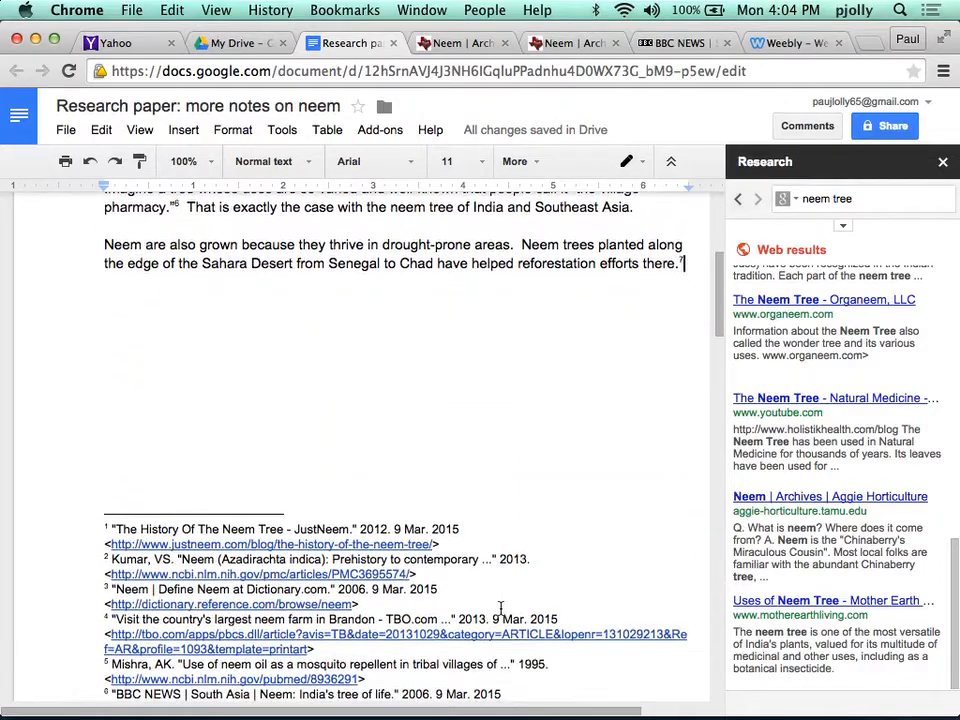
scroll(down, 3)
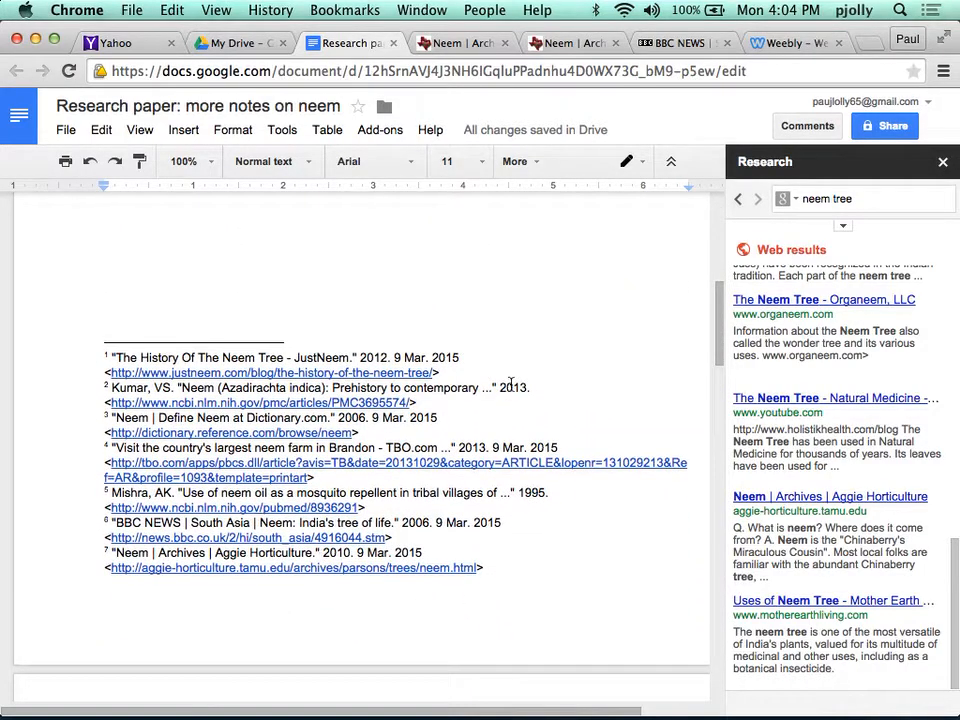
scroll(up, 3)
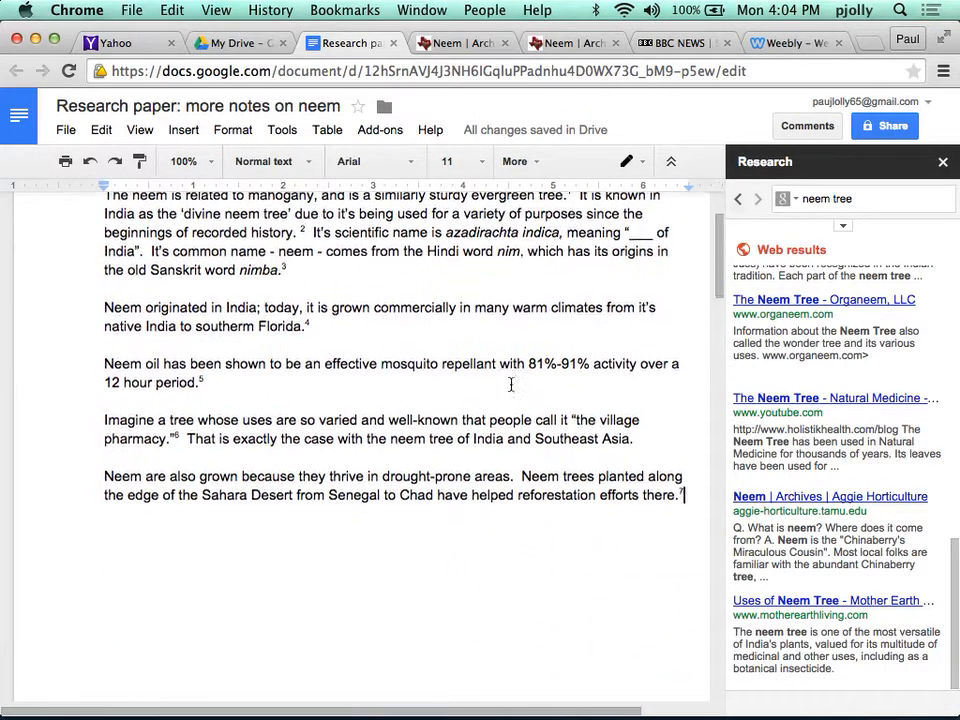
Step: Scroll through the paper to the outline and back to the 'Imagine a tree…' paragraph
scroll(down, 3)
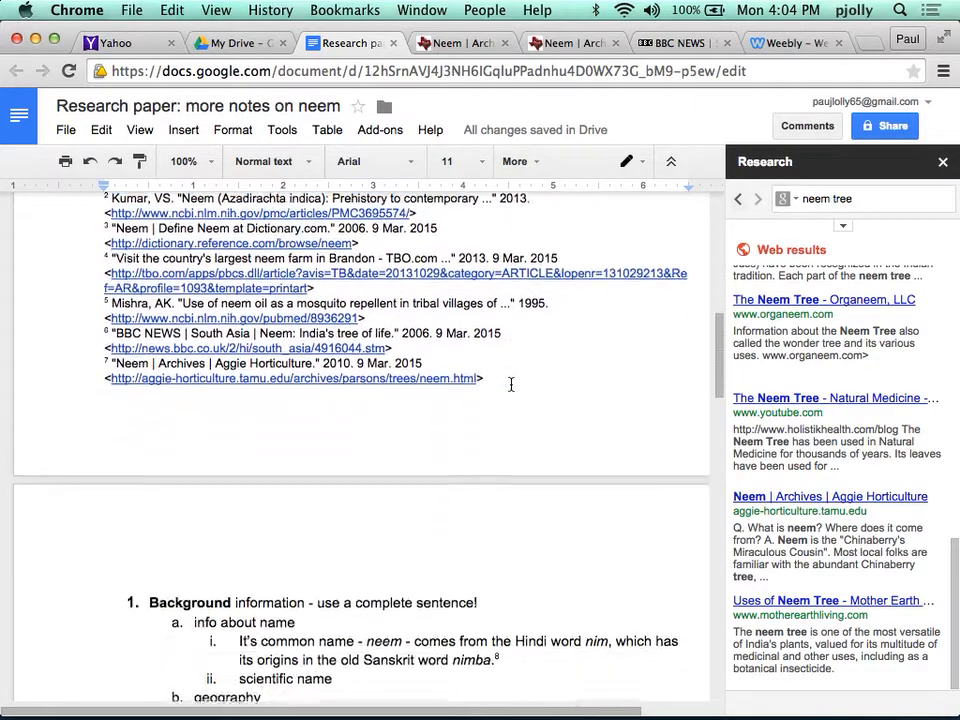
scroll(down, 3)
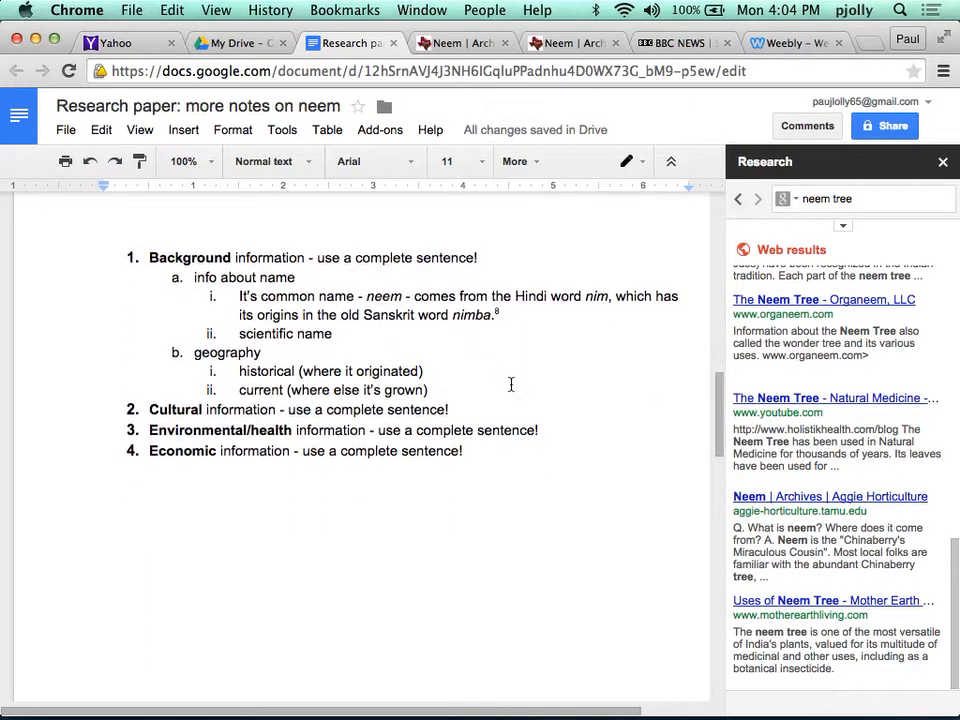
mouse_move(461, 247)
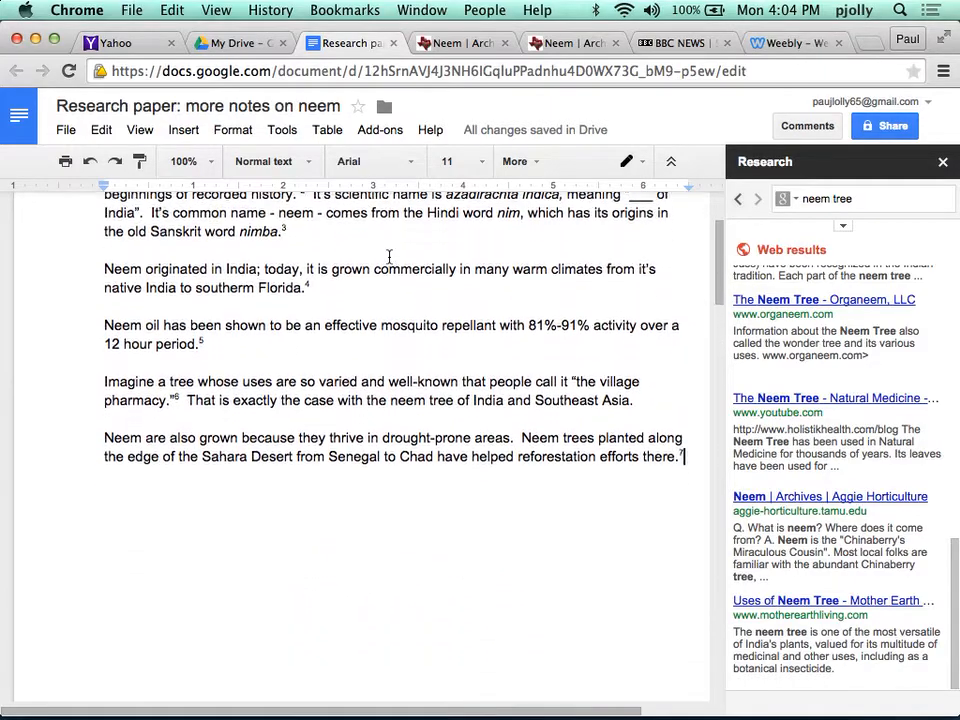
scroll(down, 3)
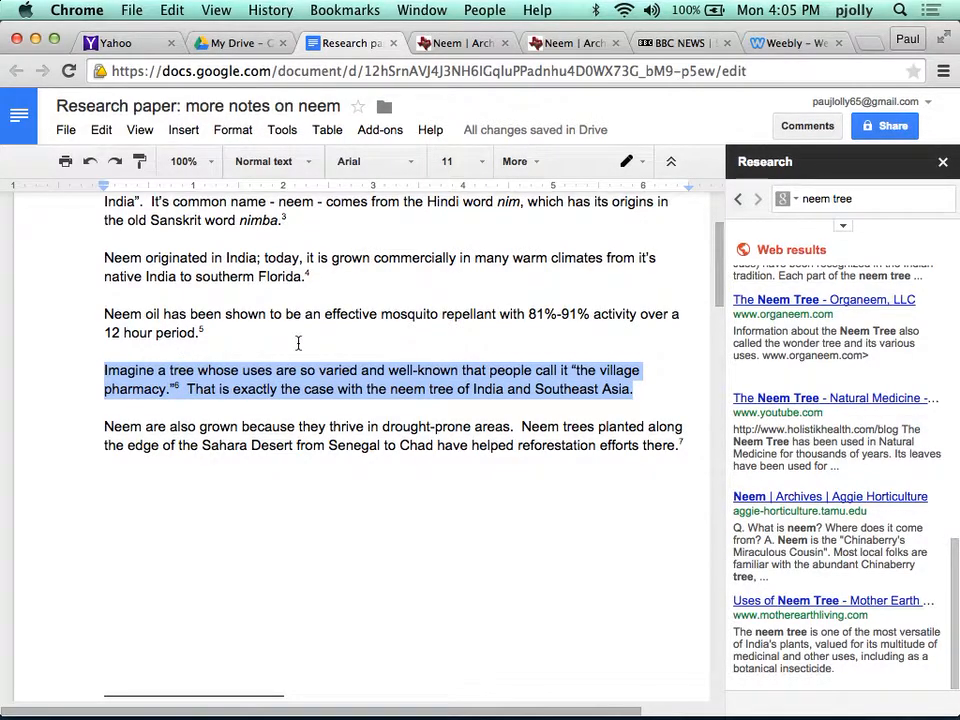
scroll(down, 3)
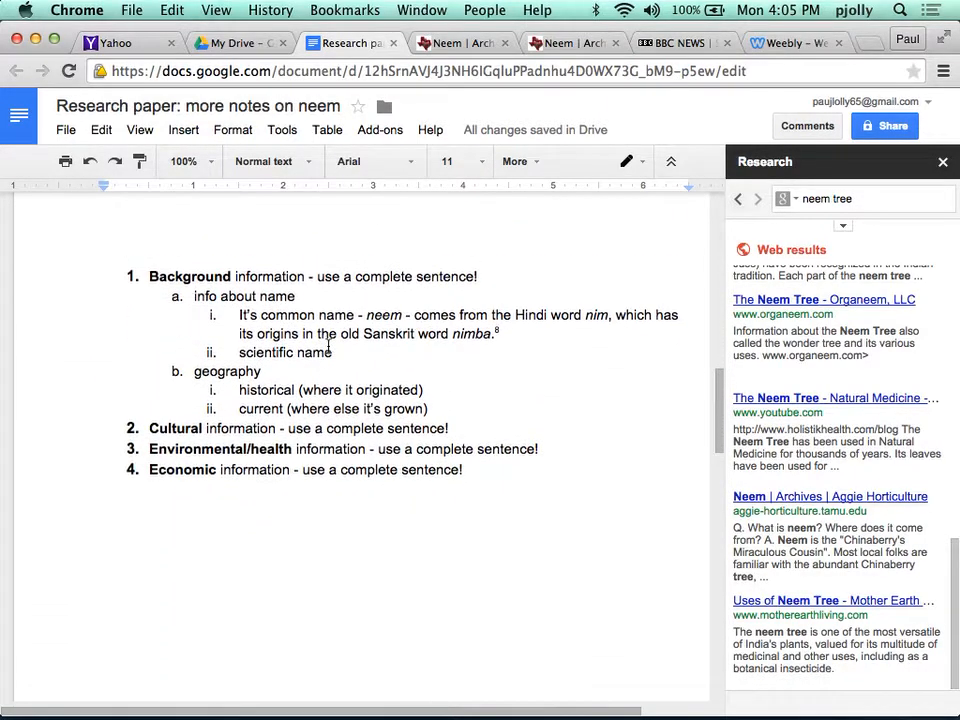
Step: Select 'Background information - use a complete sentence!' in outline item 1 for replacement
drag(231, 276, 477, 276)
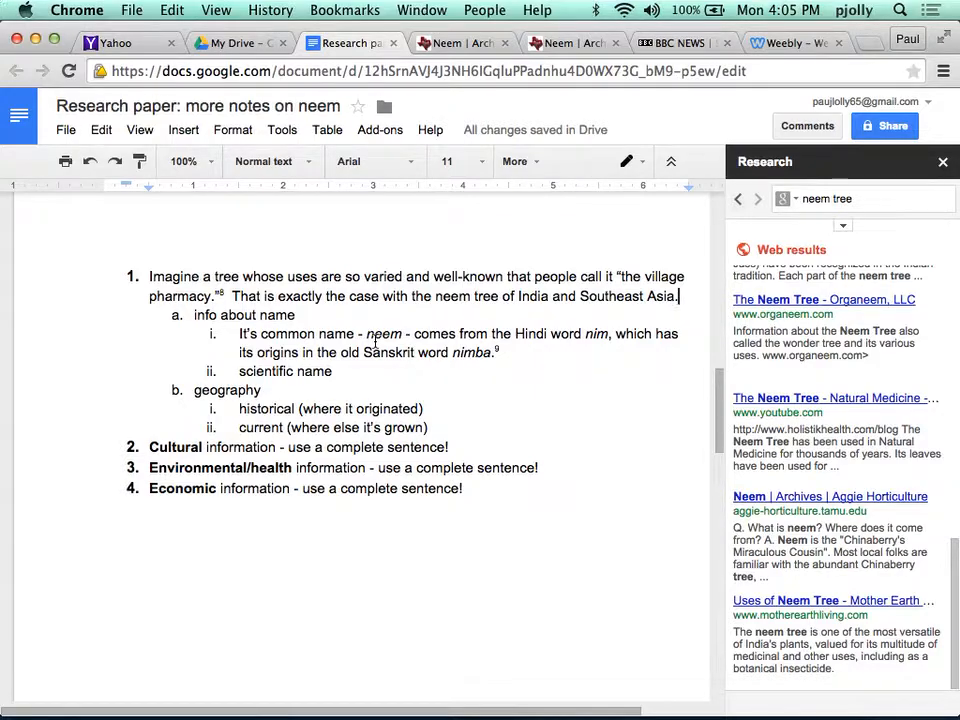
mouse_move(630, 345)
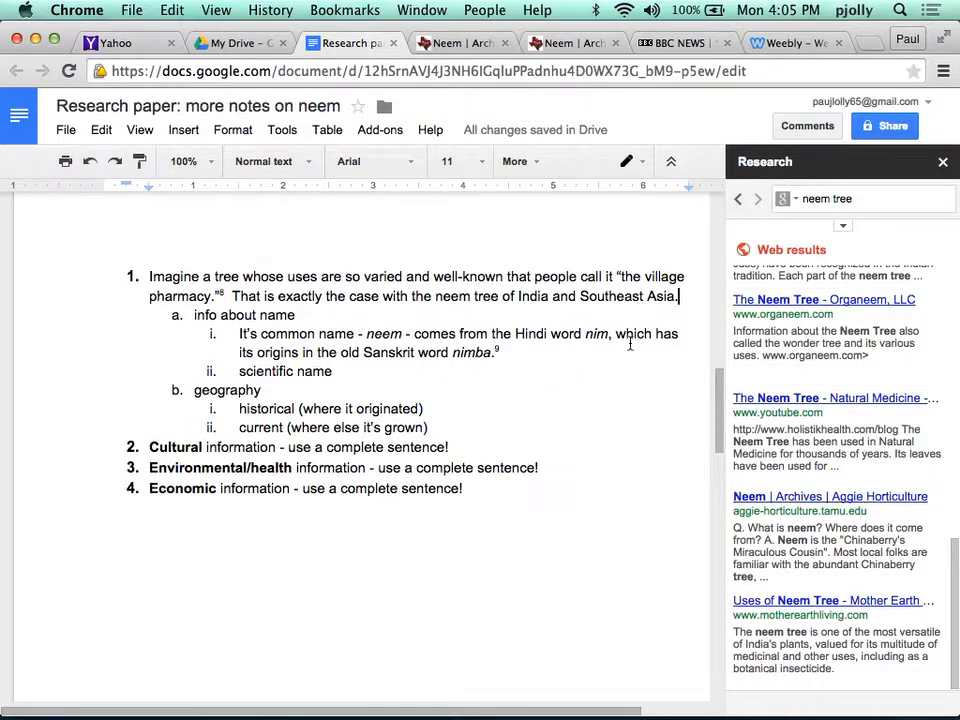
mouse_move(565, 376)
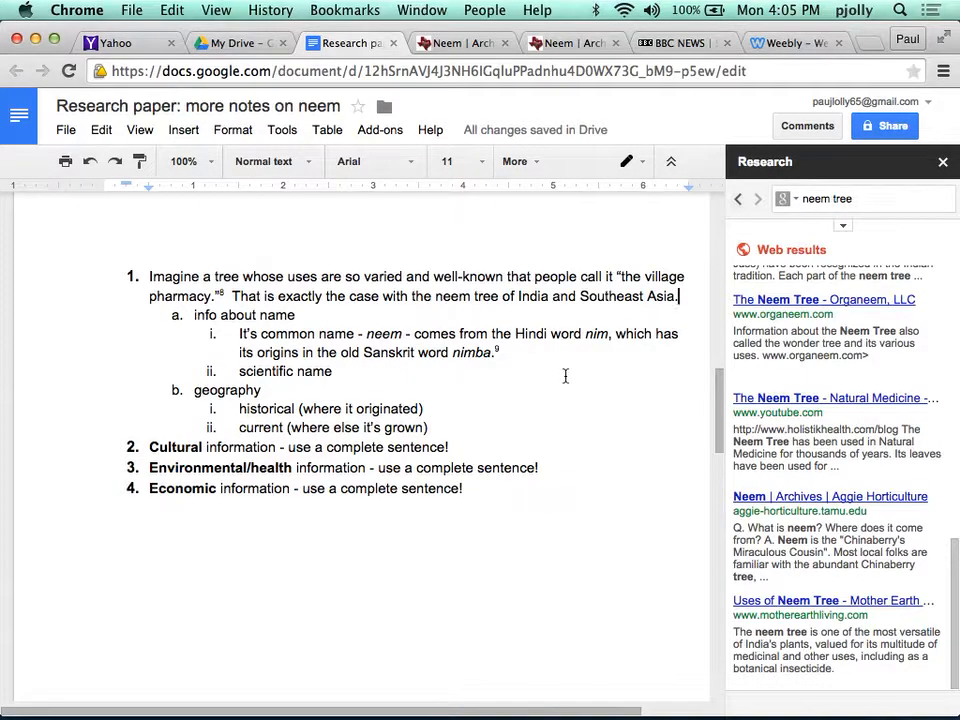